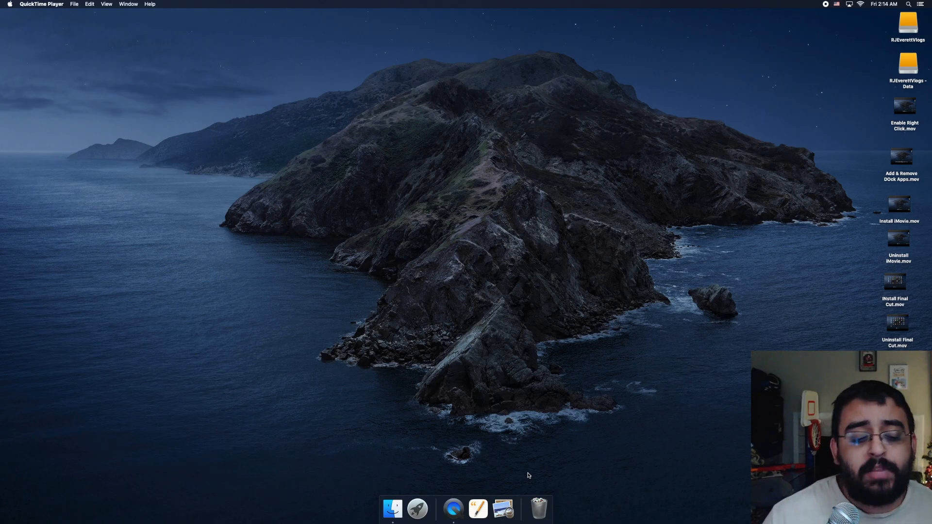
mouse_move(418, 509)
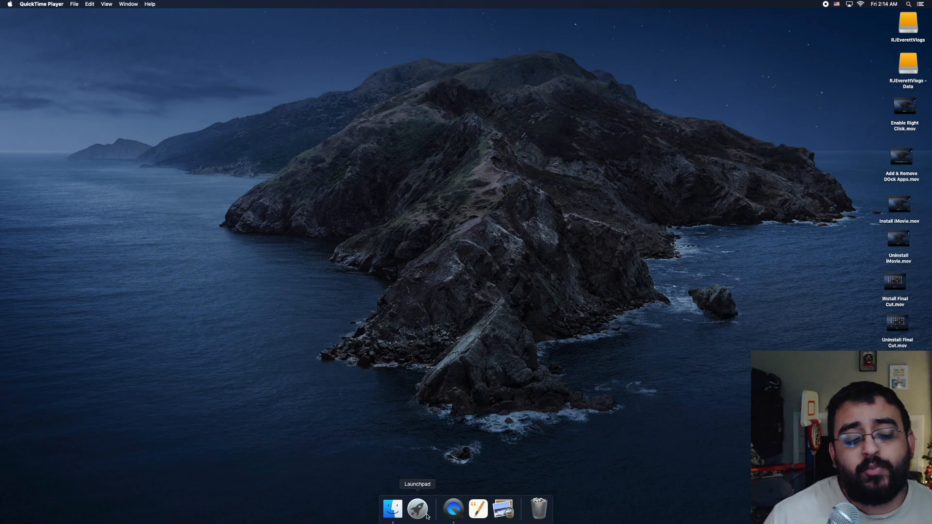
Show the Launchpad grid of all installed applications from the Dock.
left_click(418, 507)
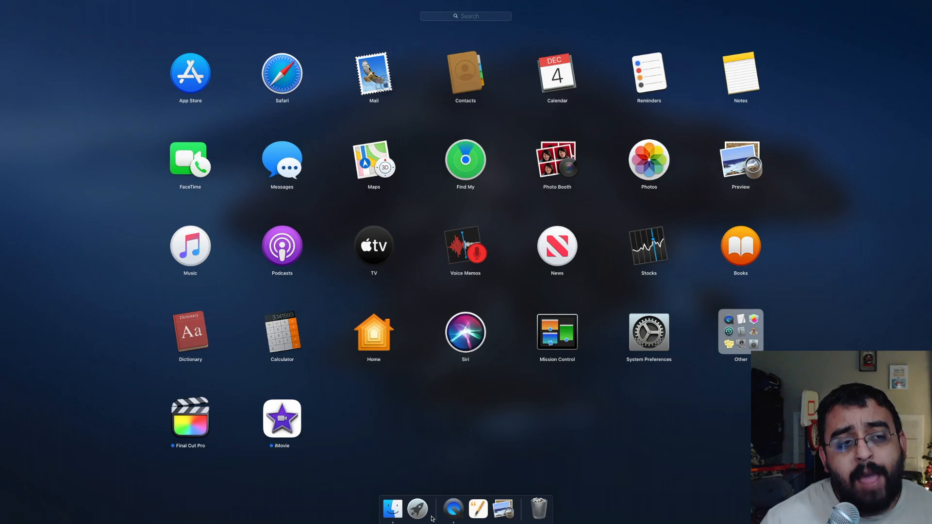
mouse_move(207, 89)
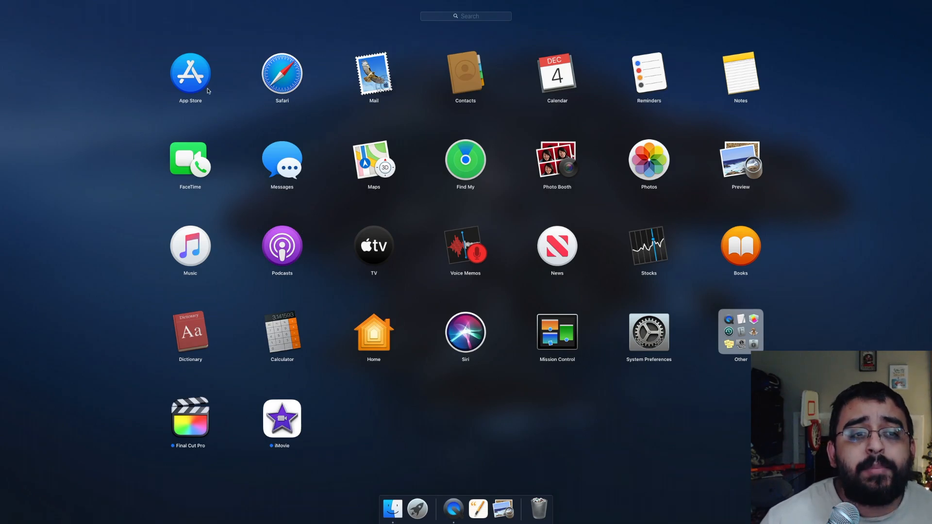
Search the App Store for "keynote", install Keynote and launch it to its welcome screen.
left_click(189, 74)
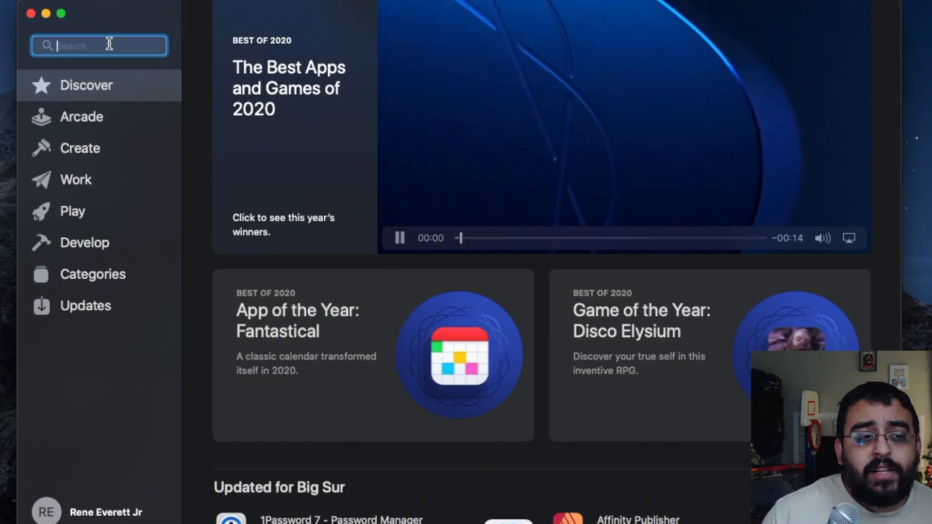
type("keybote")
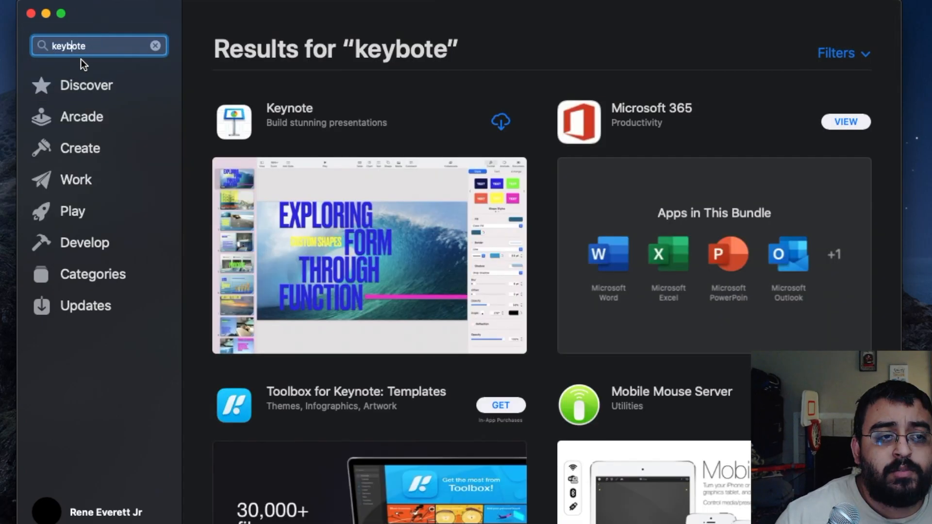
type("keynote")
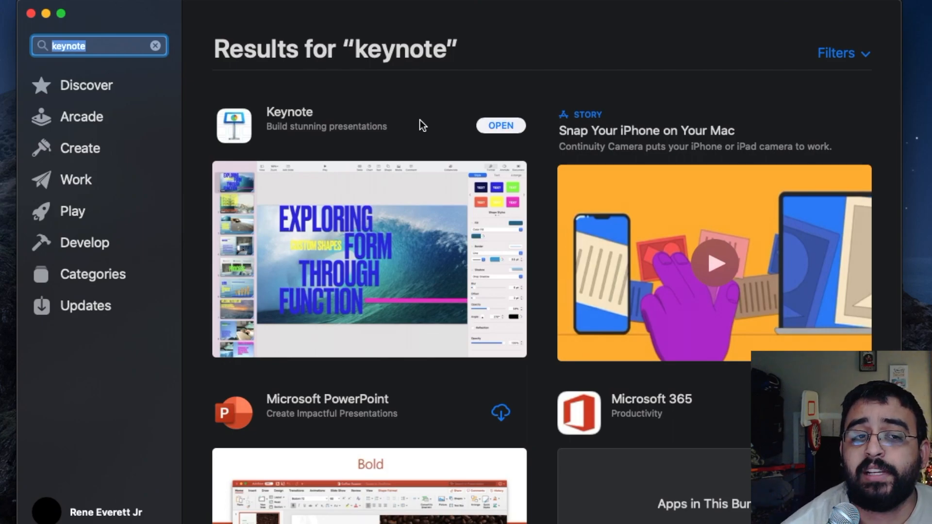
mouse_move(498, 125)
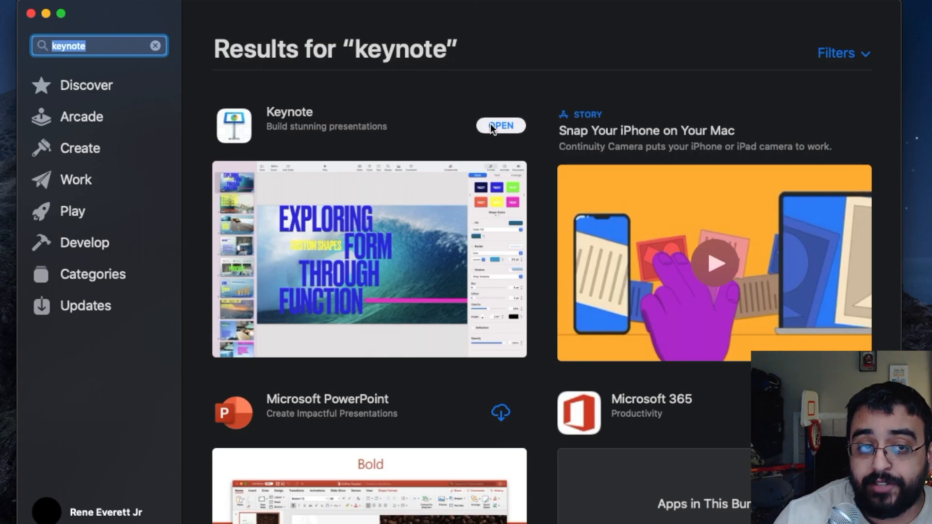
left_click(500, 125)
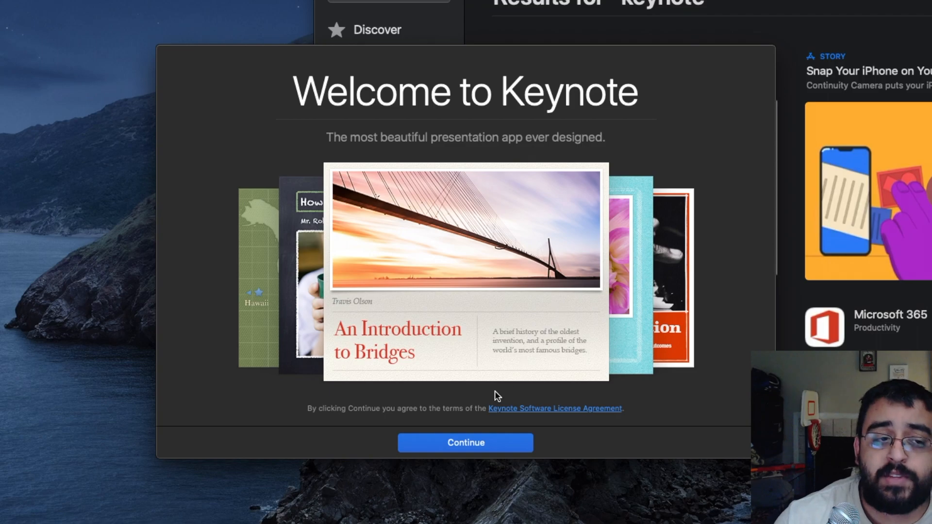
Continue past Welcome to Keynote and choose Create Presentation to dismiss the intro.
left_click(465, 443)
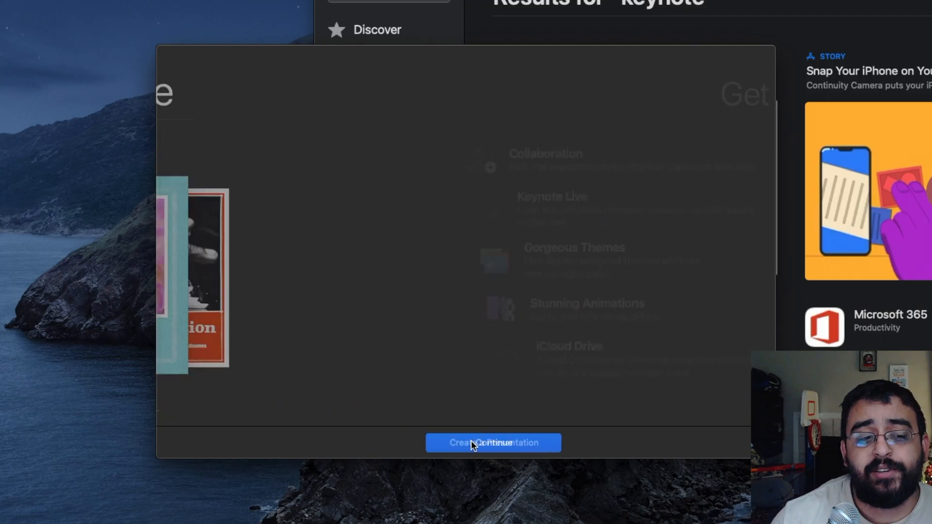
left_click(492, 443)
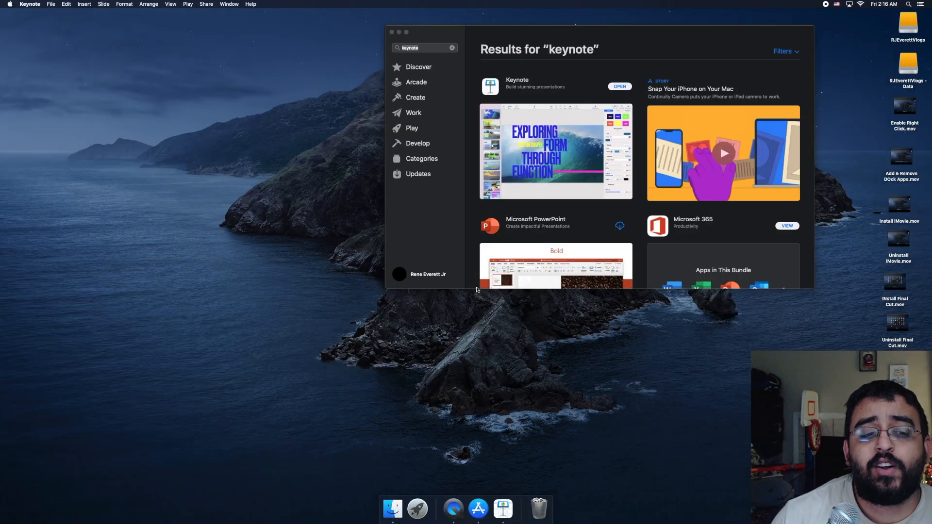